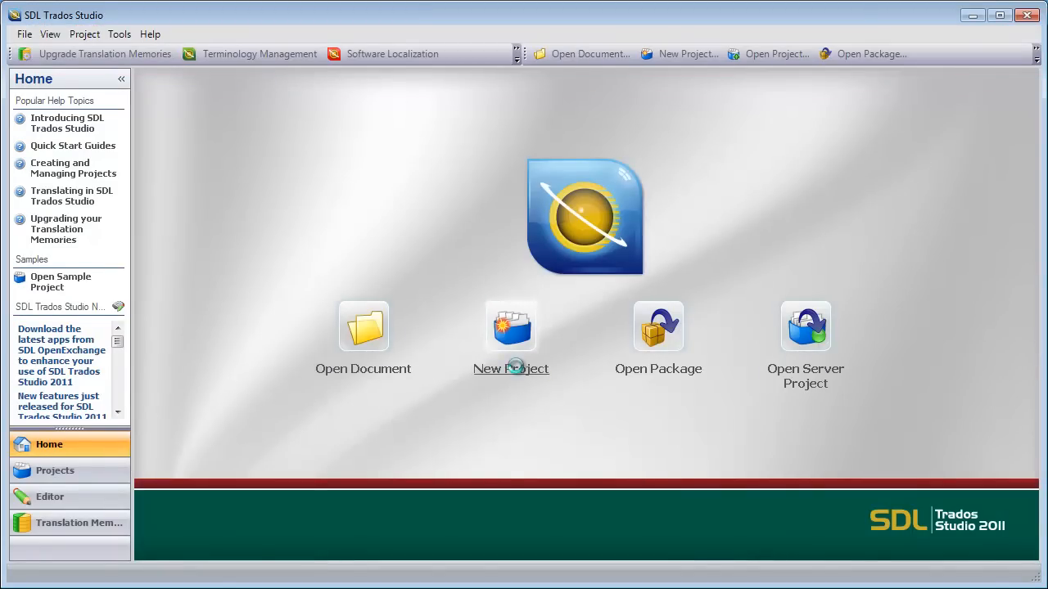
Name the new project 'Google en' with English (United States) source and French (France) target
click(511, 326)
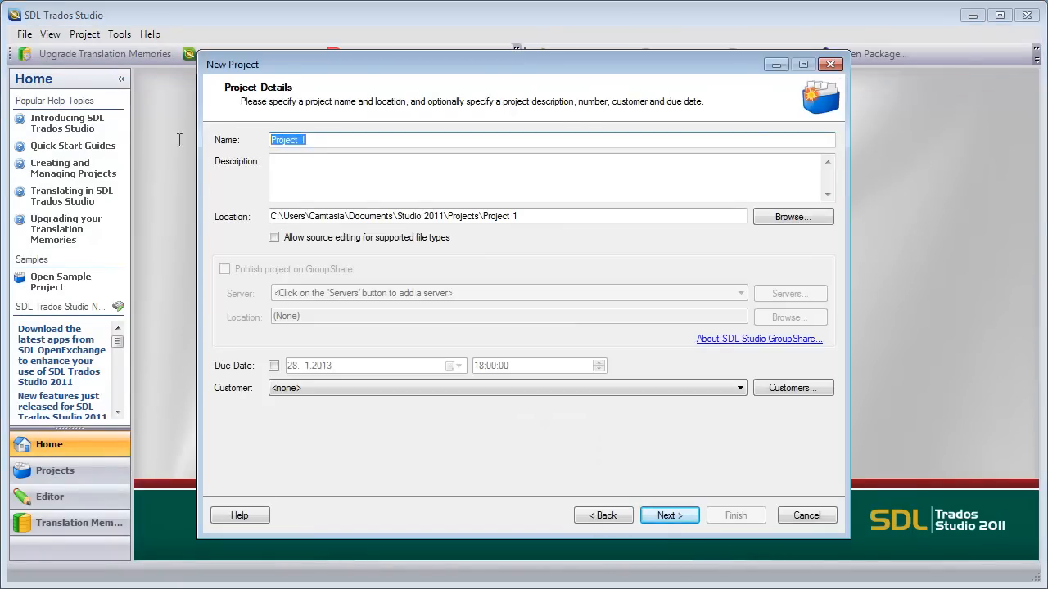
text(Google en)
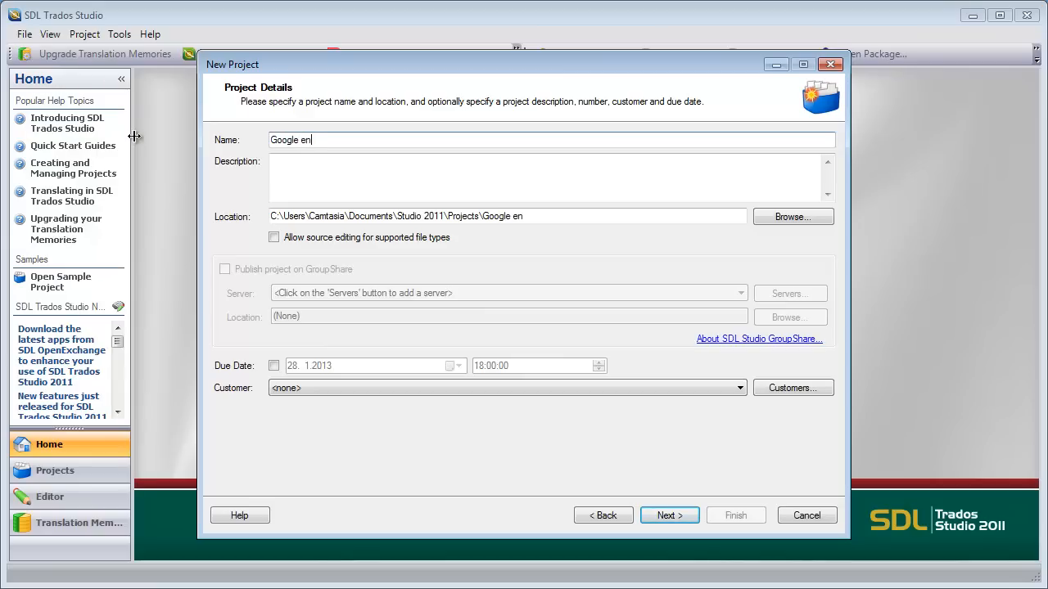
click(669, 515)
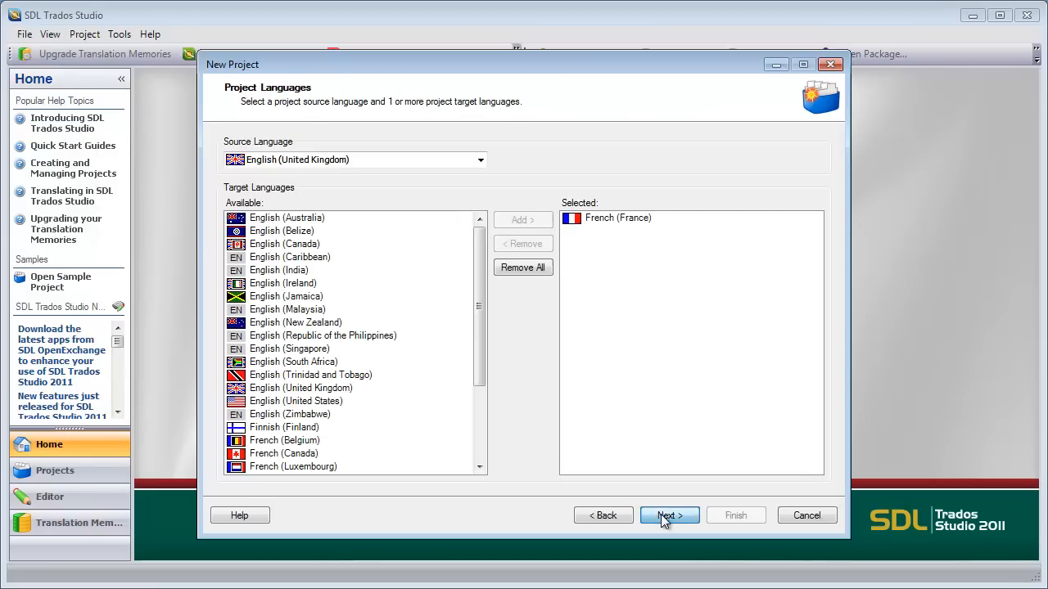
click(481, 160)
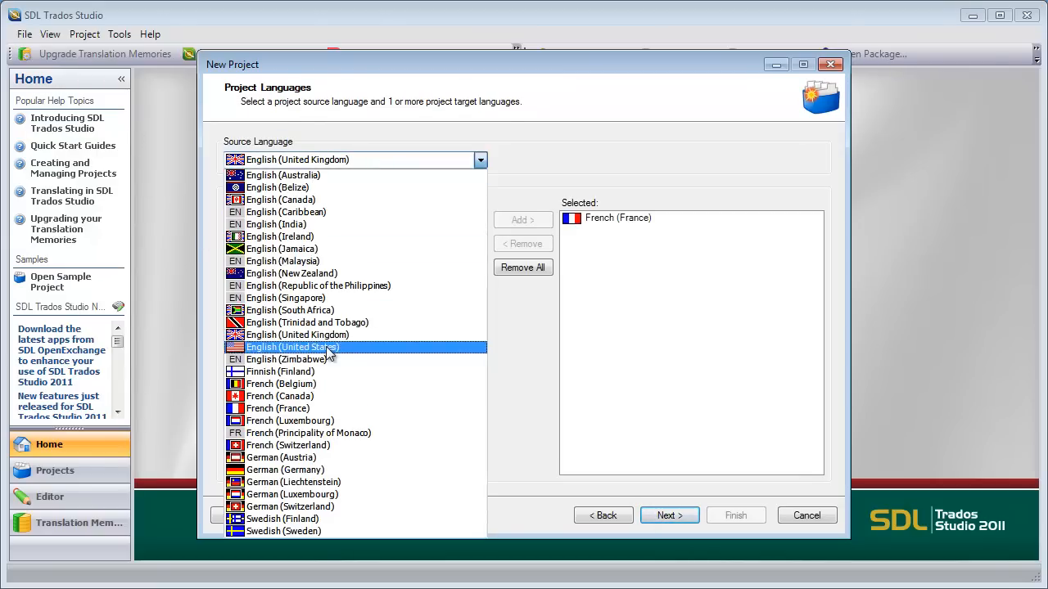
click(292, 347)
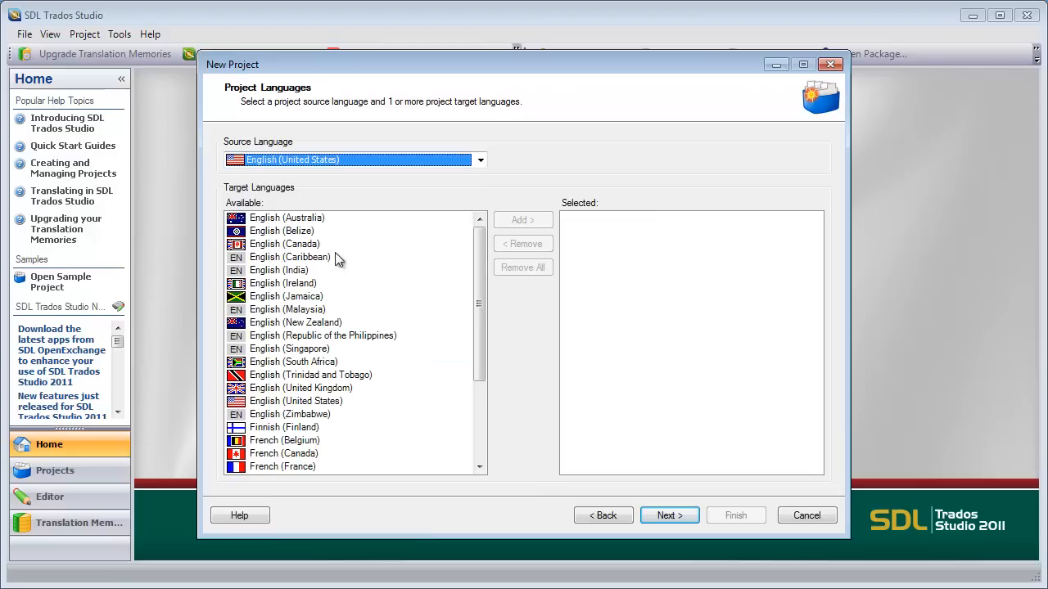
click(282, 466)
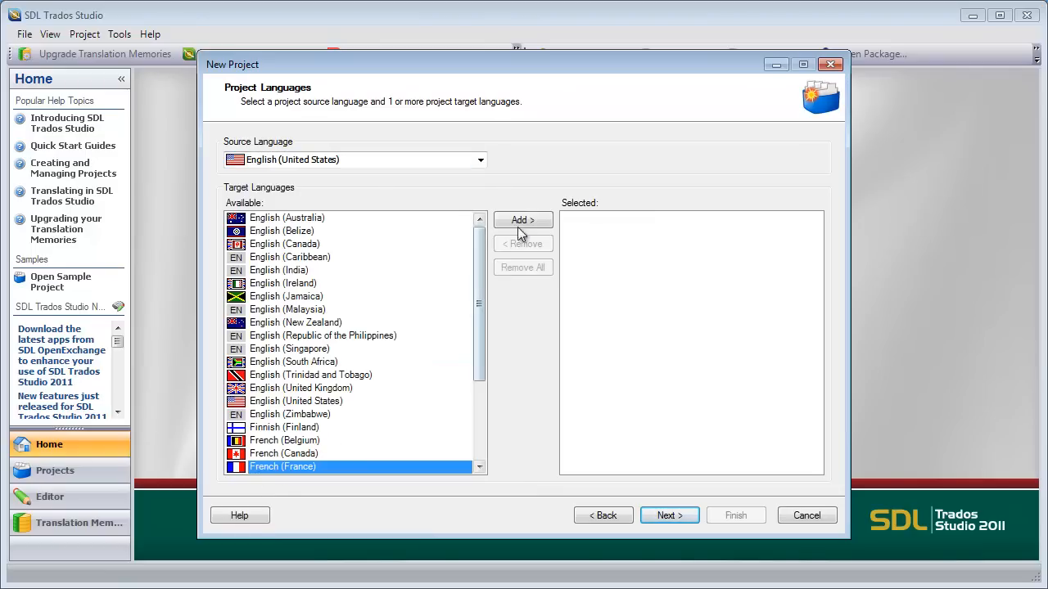
click(668, 515)
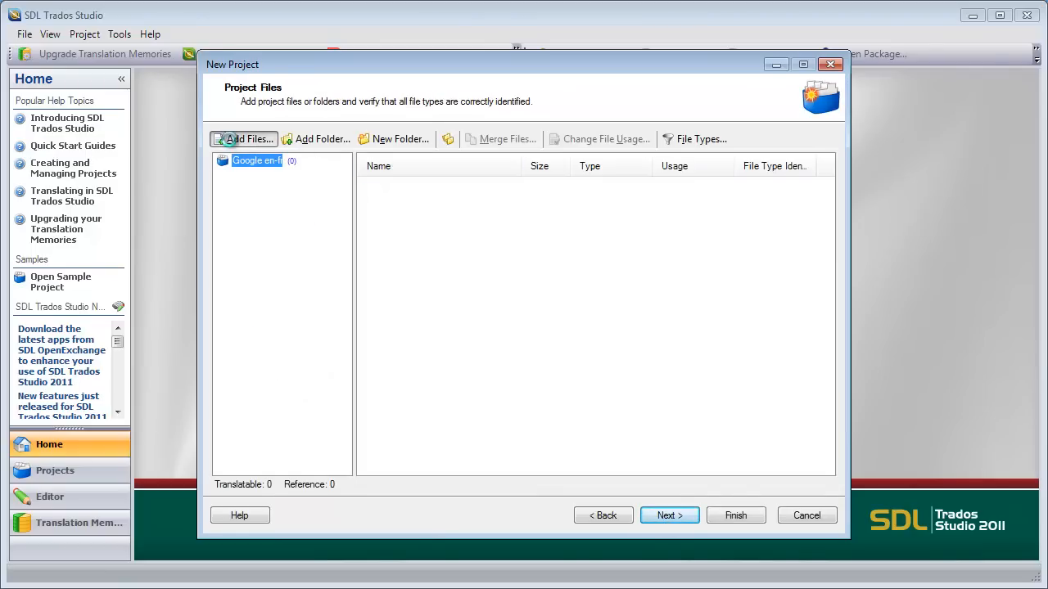
Add Google_terms1.docx as the project's source document
click(243, 138)
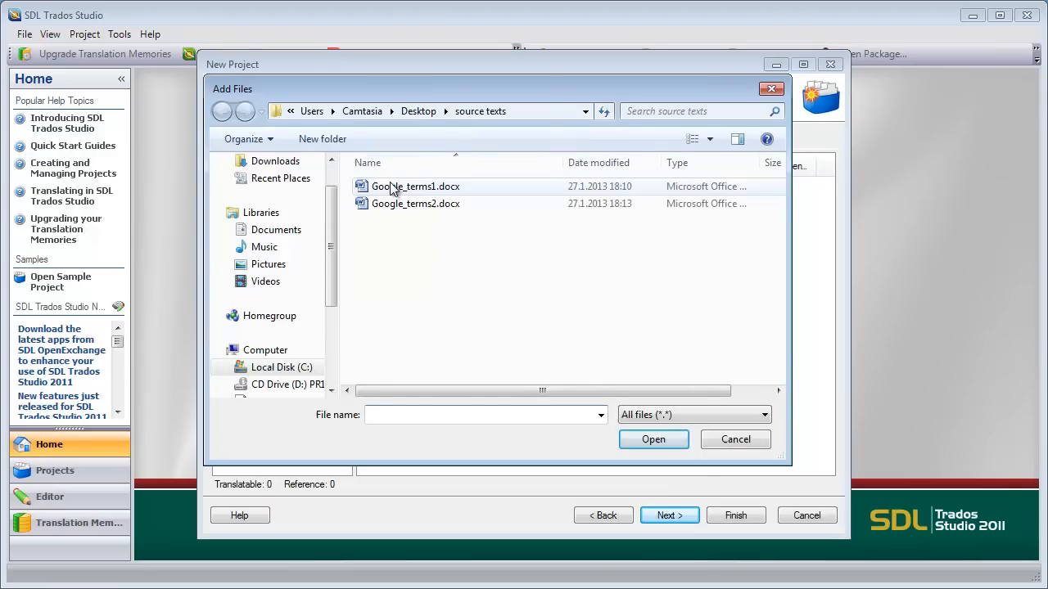
click(415, 185)
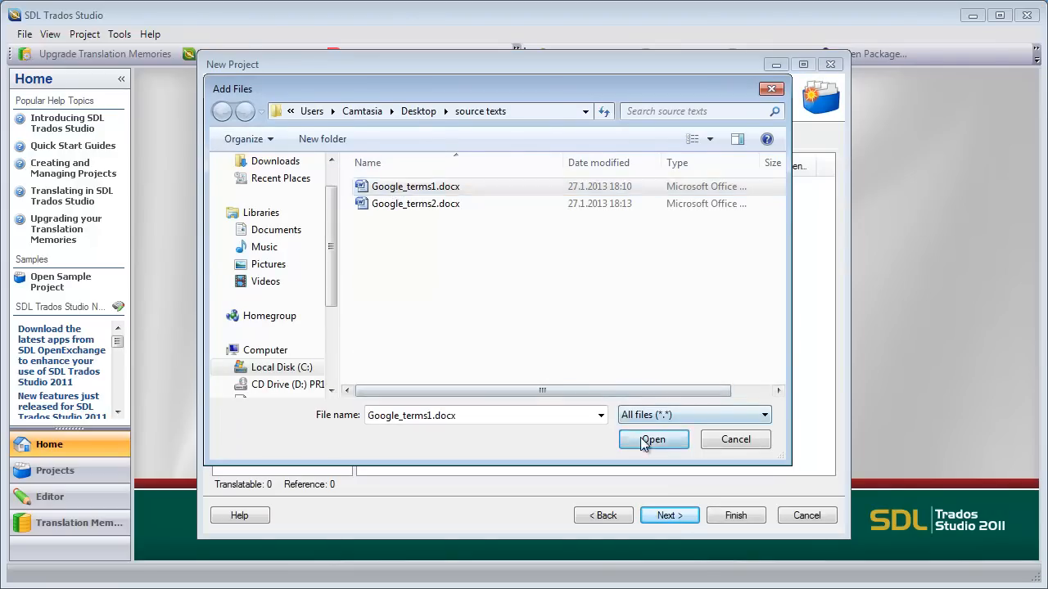
click(653, 439)
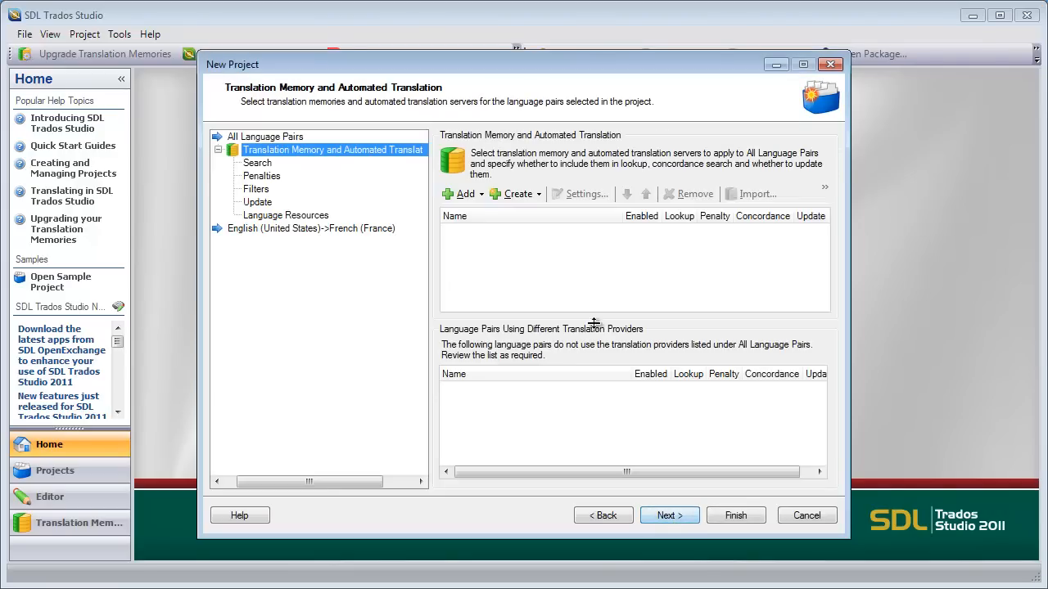
Create the file-based translation memory 'Google en-fr' and dismiss the progress window
click(517, 194)
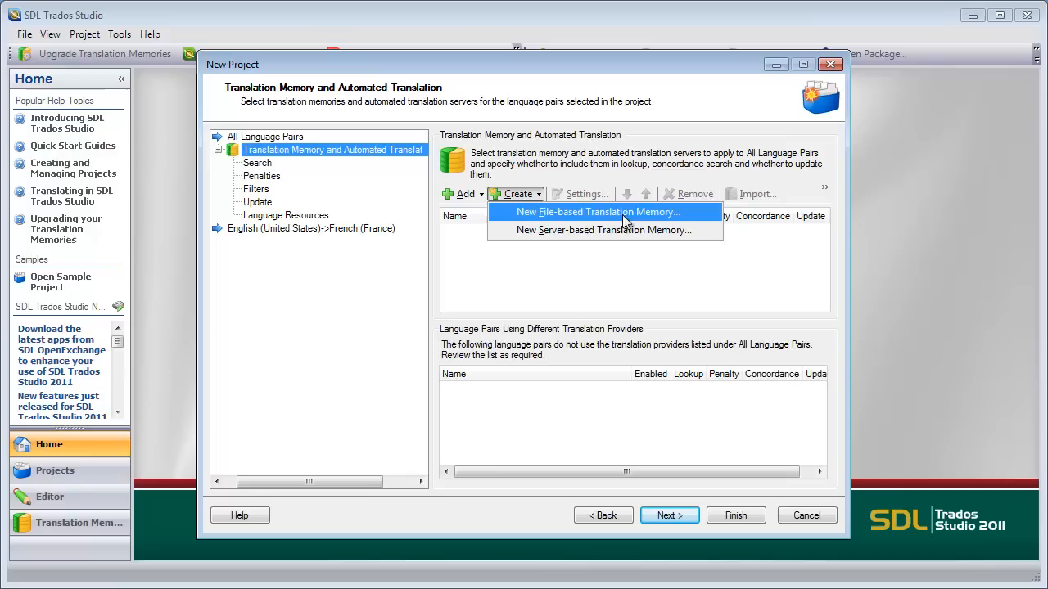
click(599, 212)
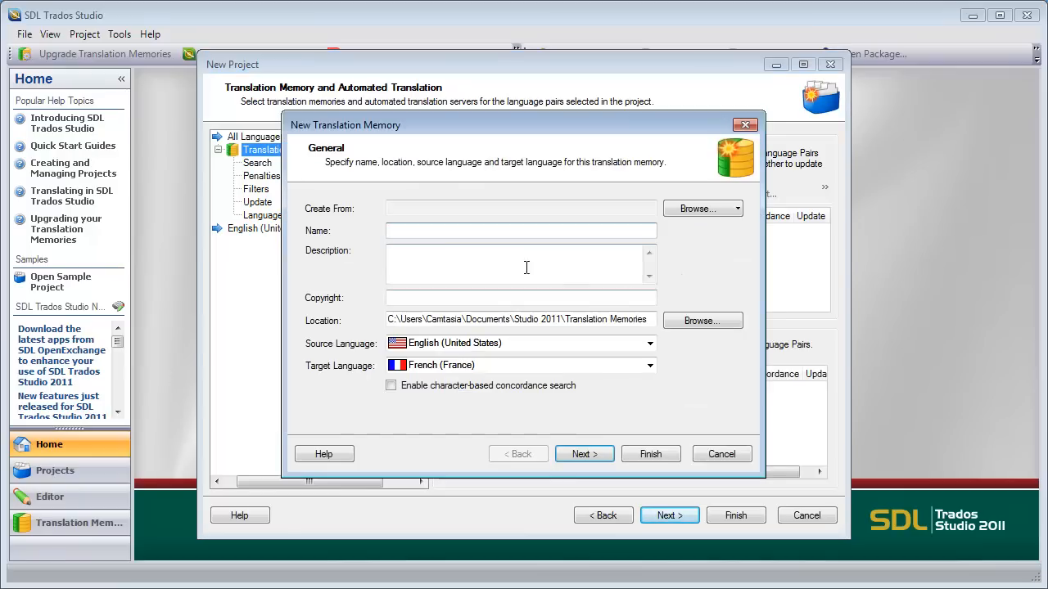
text(Google e)
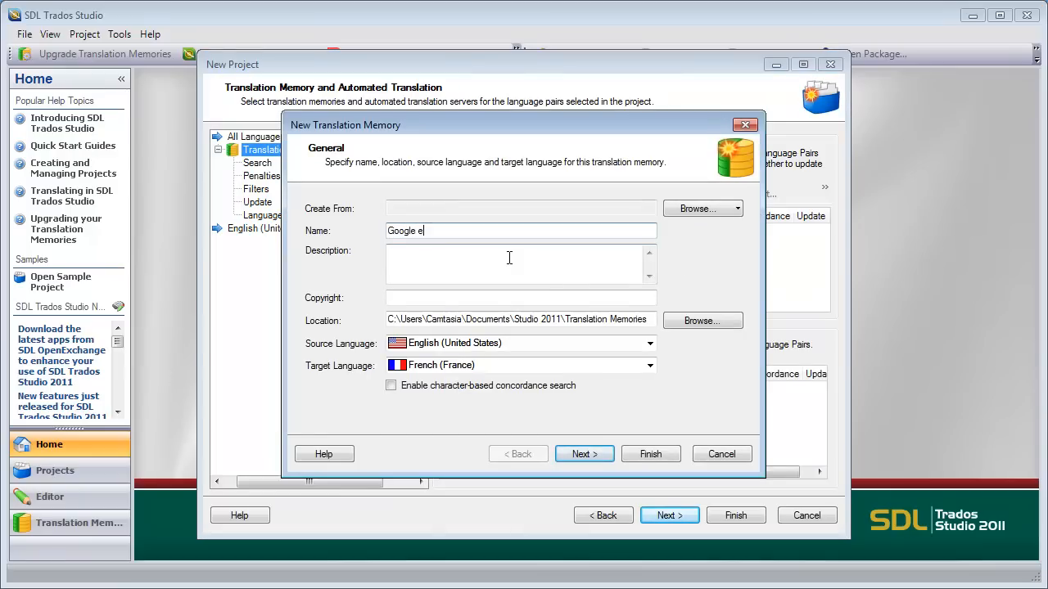
text(n-fr)
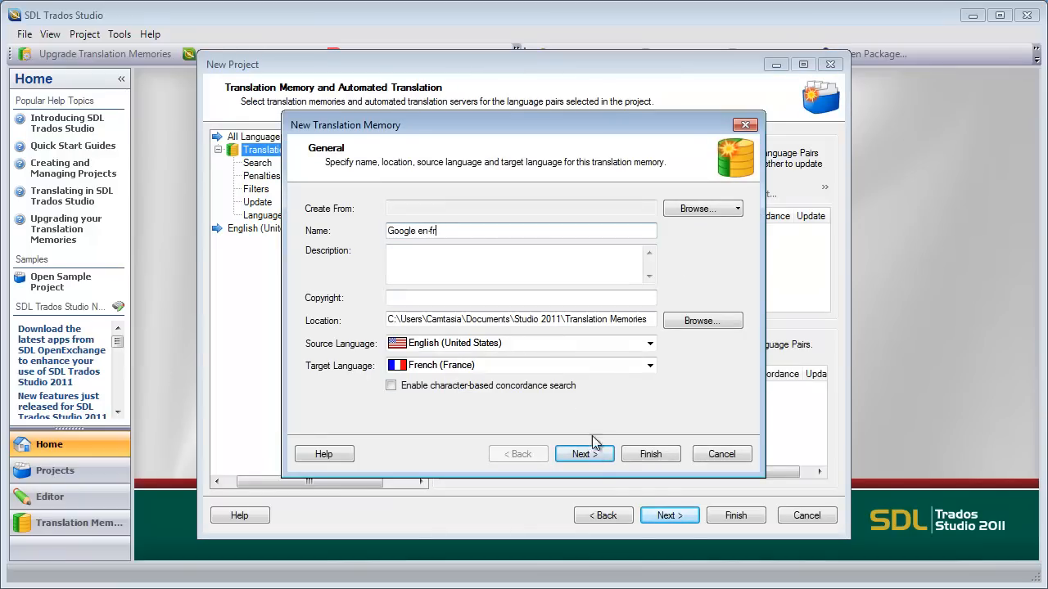
click(583, 453)
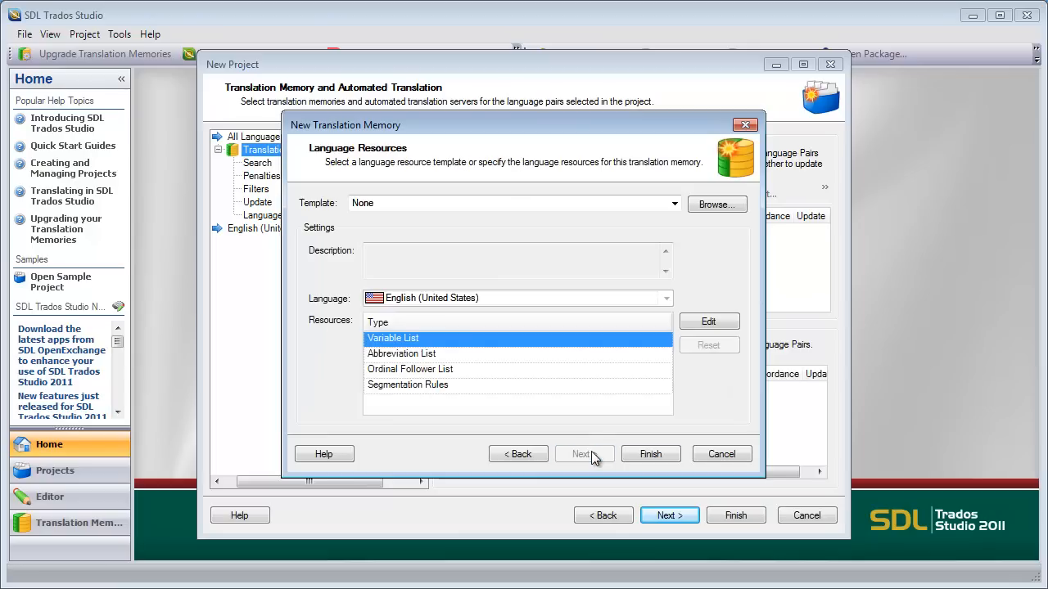
click(650, 453)
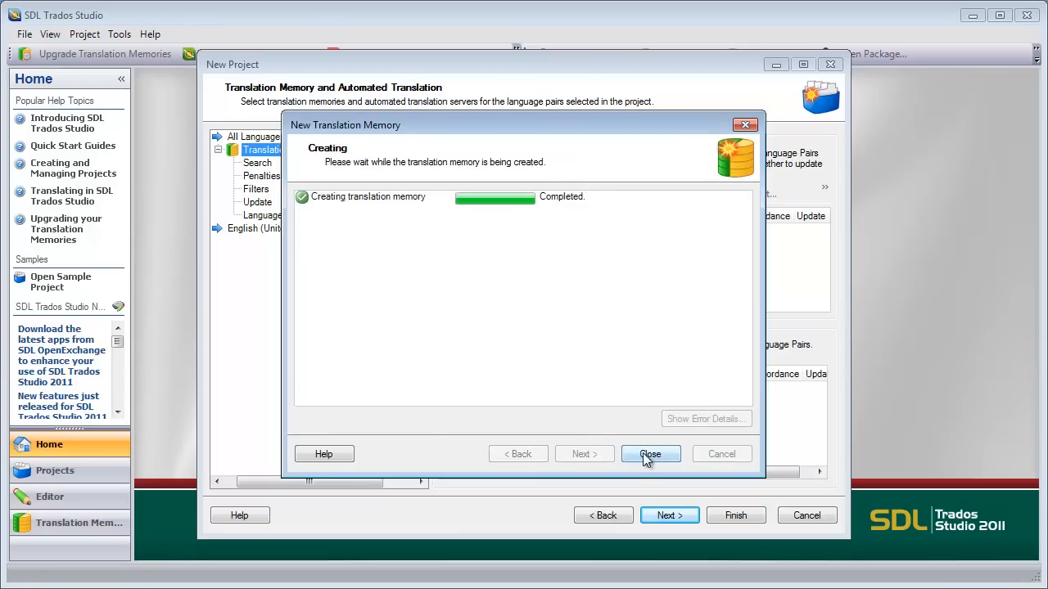
click(650, 454)
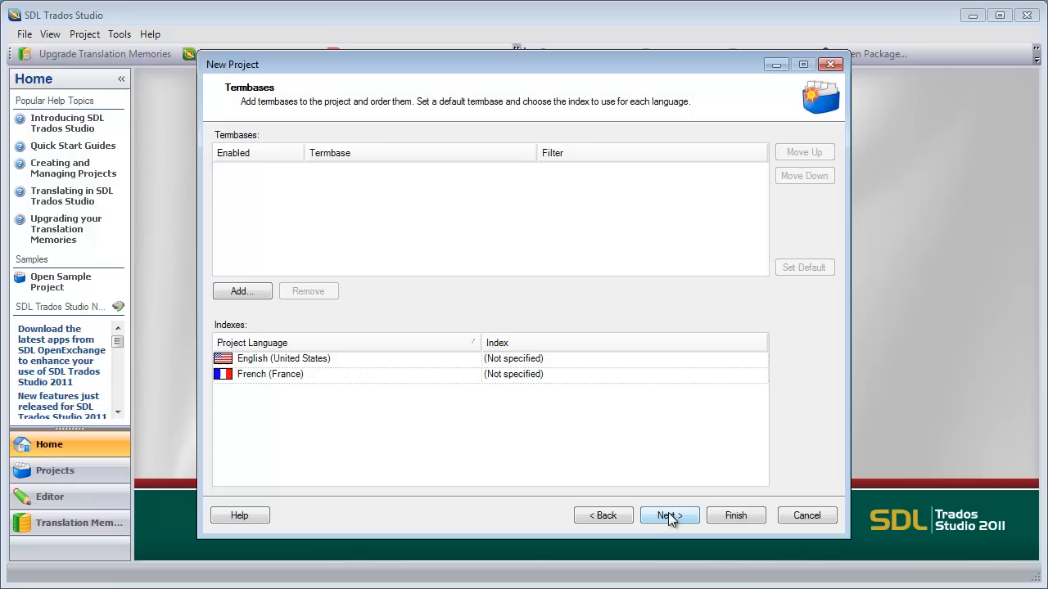
Skip termbases, keep the default preparation tasks, and finish creating the project
click(669, 515)
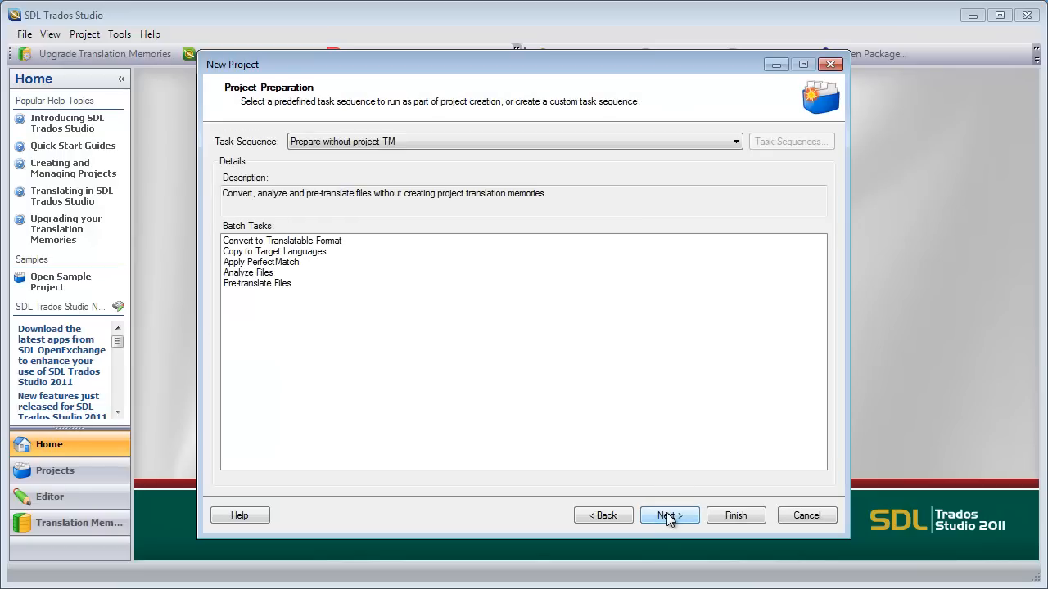
mouse_move(407, 176)
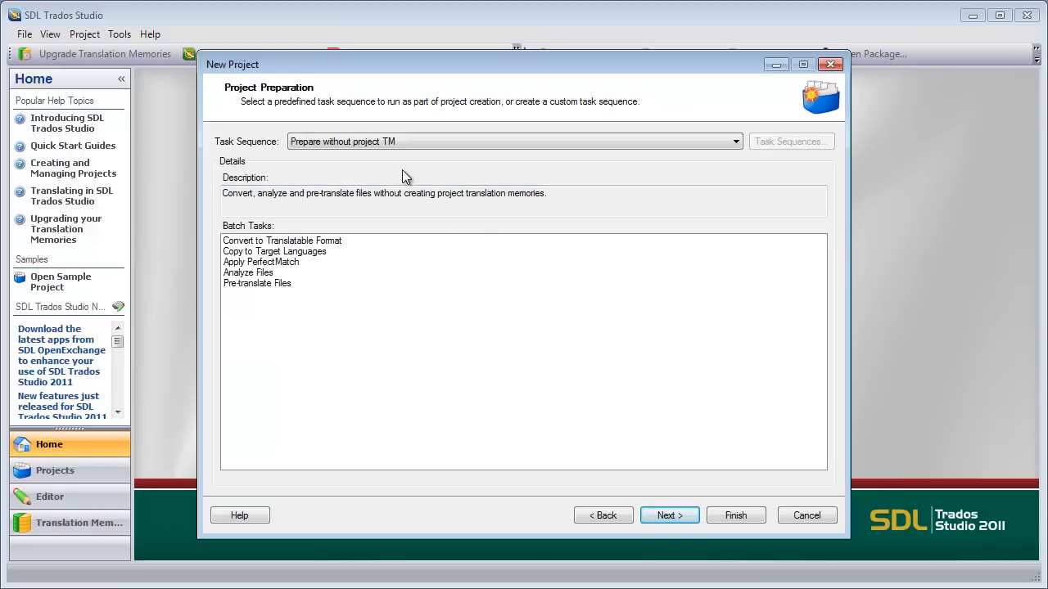
mouse_move(383, 186)
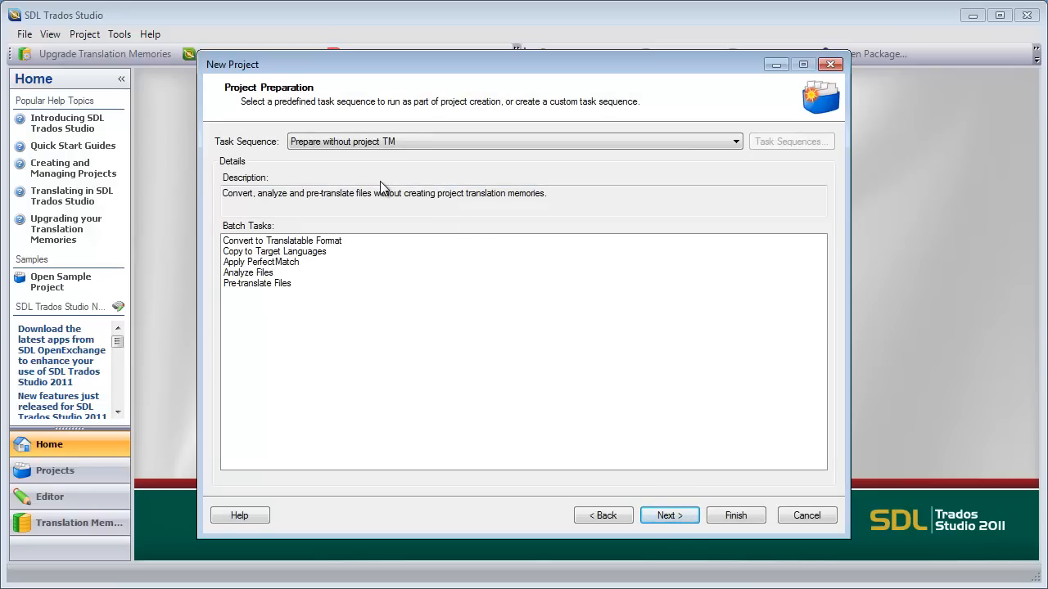
mouse_move(563, 386)
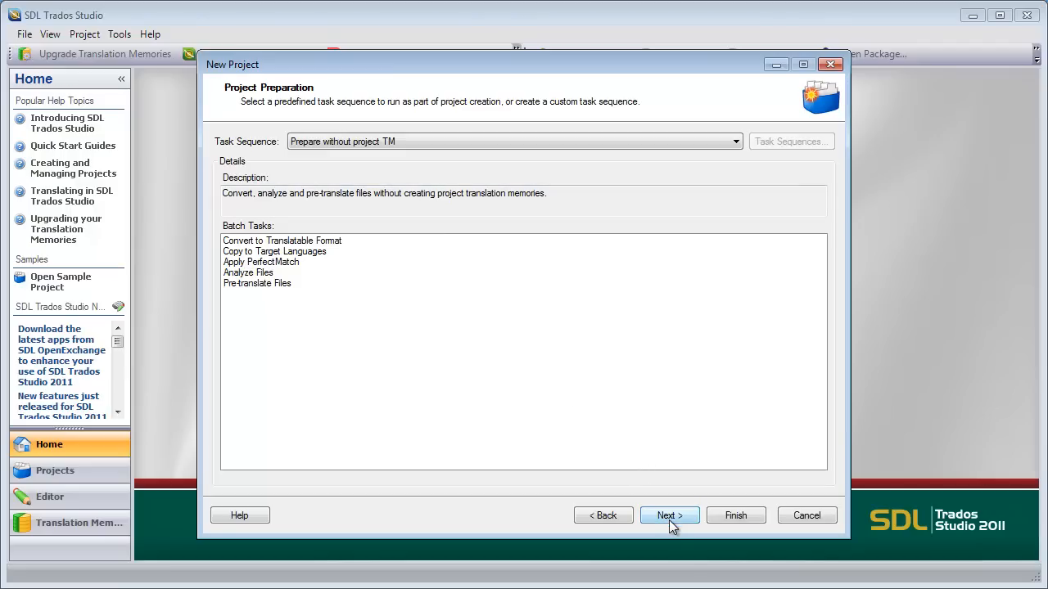
click(669, 514)
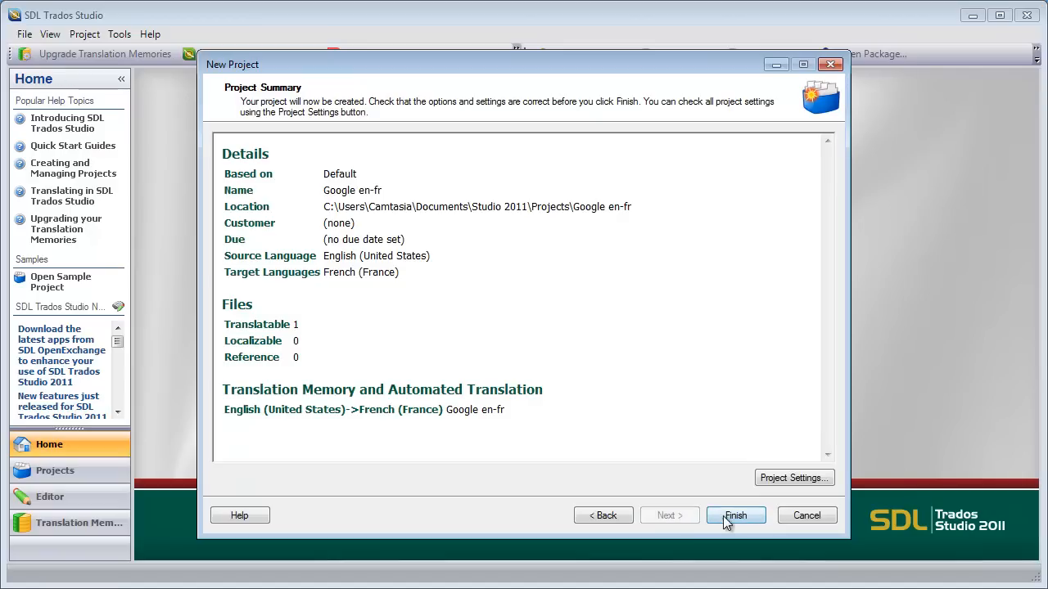
click(735, 515)
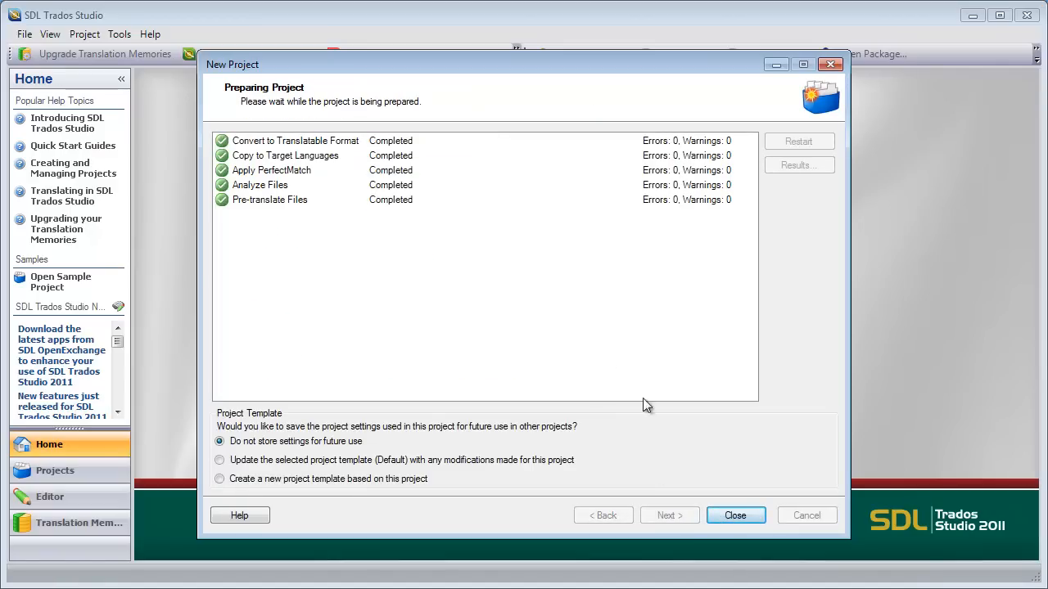
Close project setup and show the context menu for Google_terms1.docx.sdlxliff in Files view
click(734, 515)
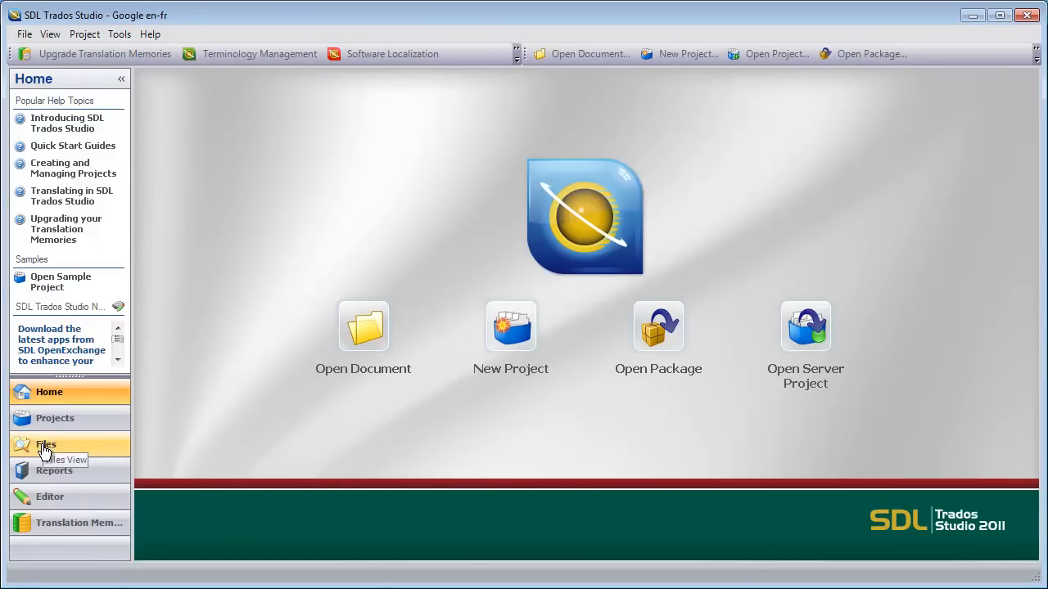
click(46, 445)
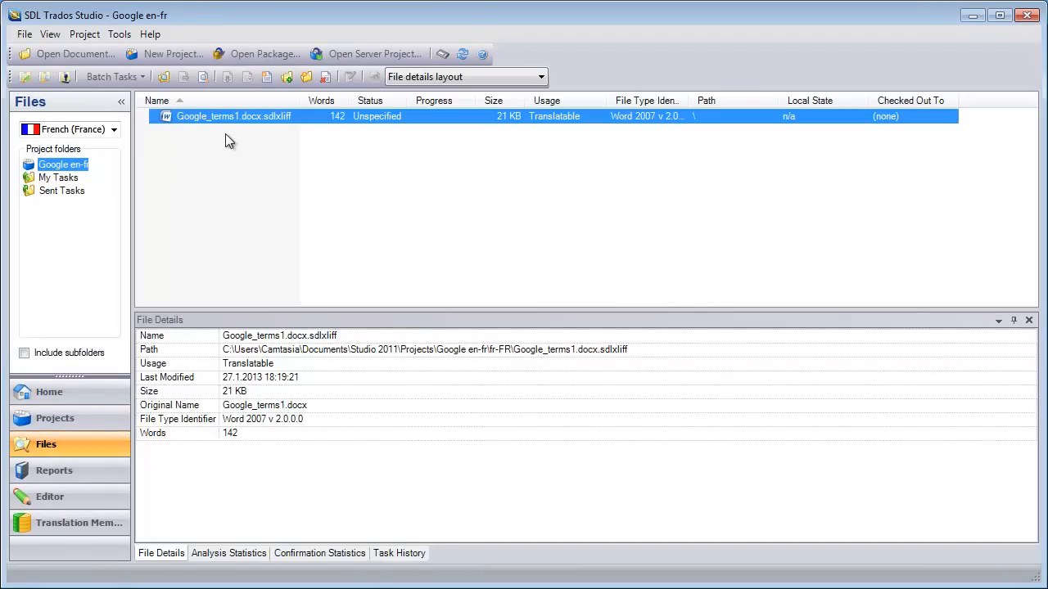
mouse_move(234, 136)
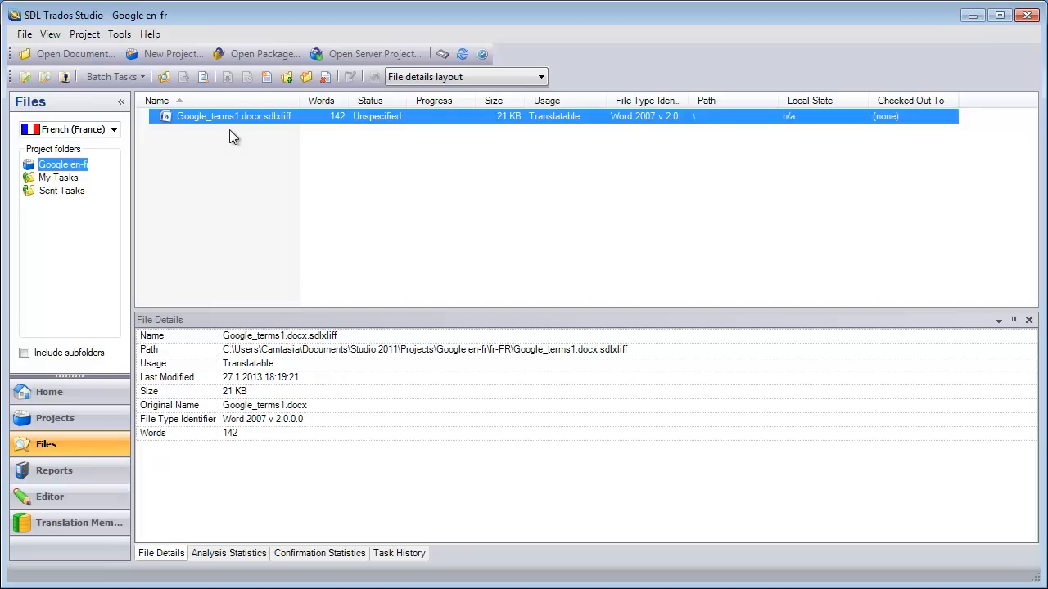
mouse_move(238, 132)
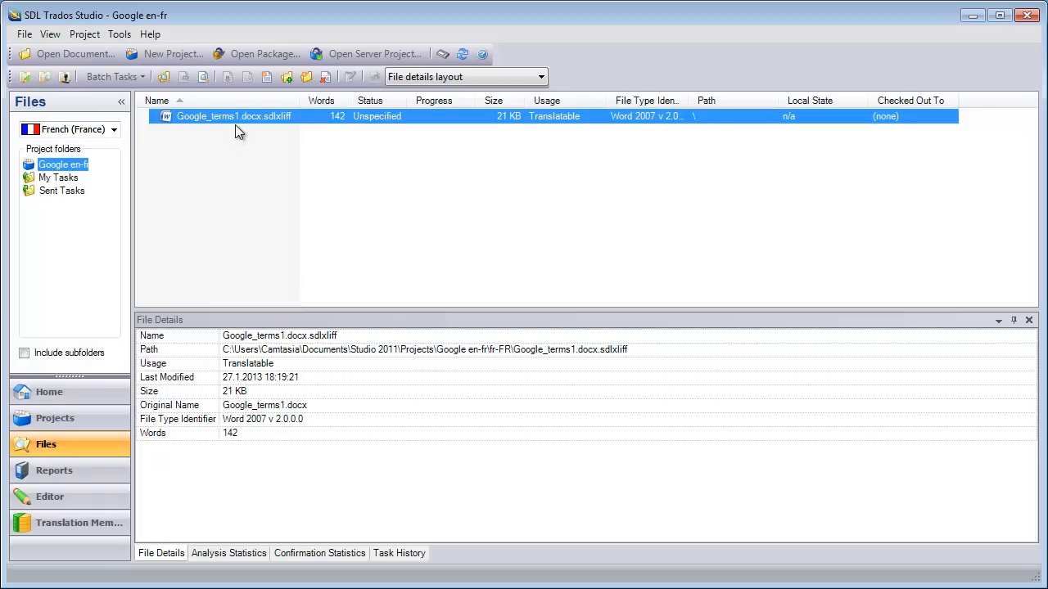
right_click(234, 116)
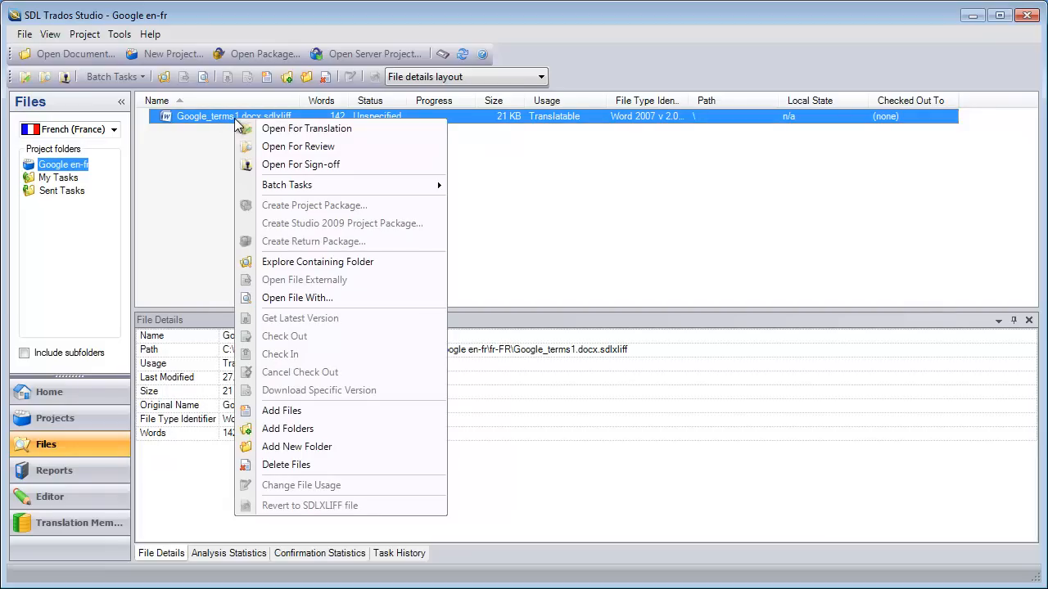
Load Google_terms1.docx.sdlxliff into the Editor with Open For Translation
click(306, 128)
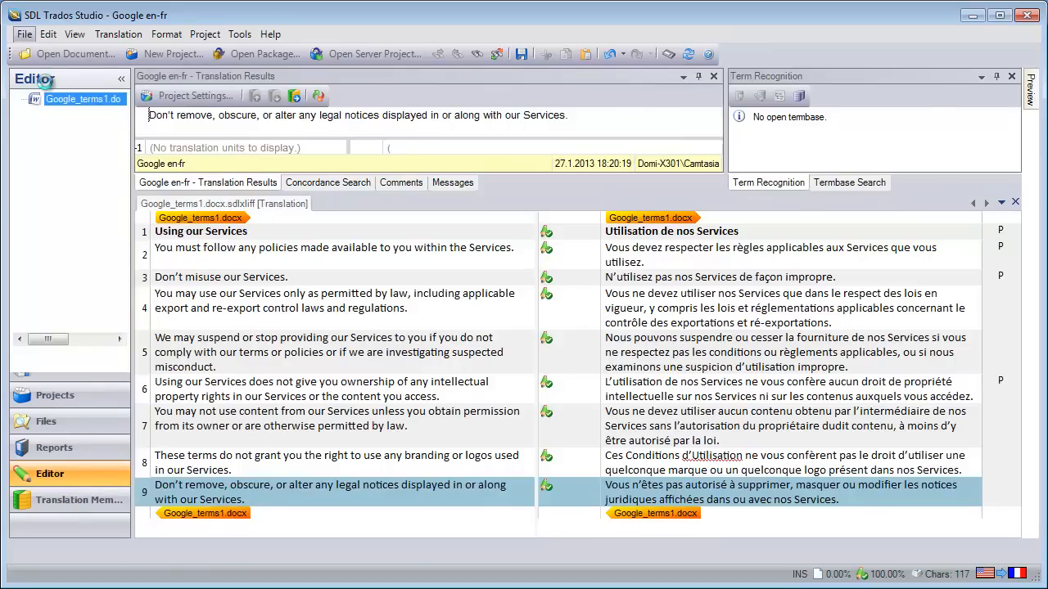
Switch Files view to English (United States) and add Google_terms2.docx to the project
click(46, 444)
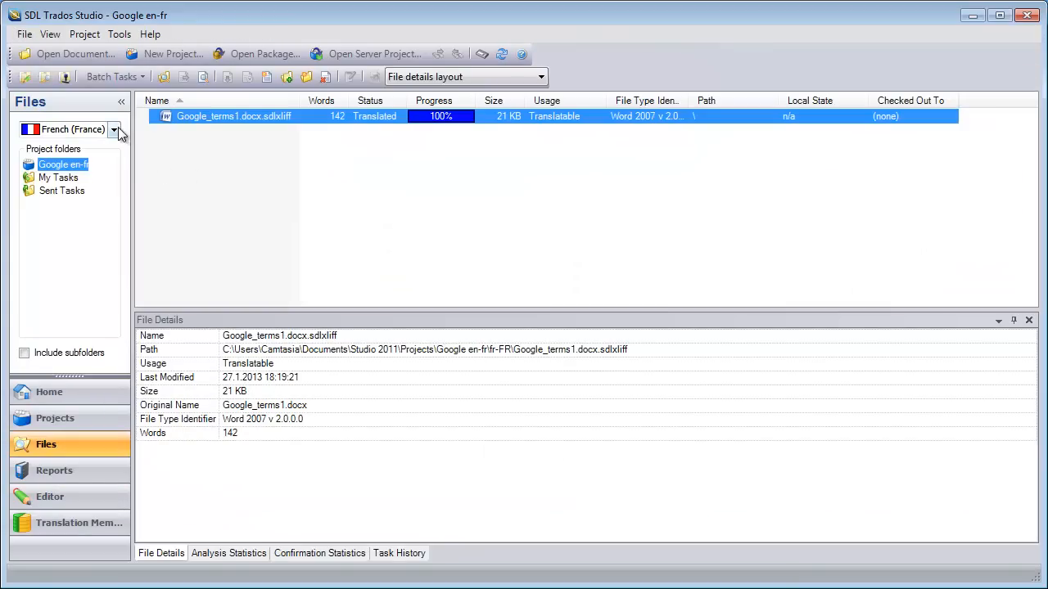
click(114, 129)
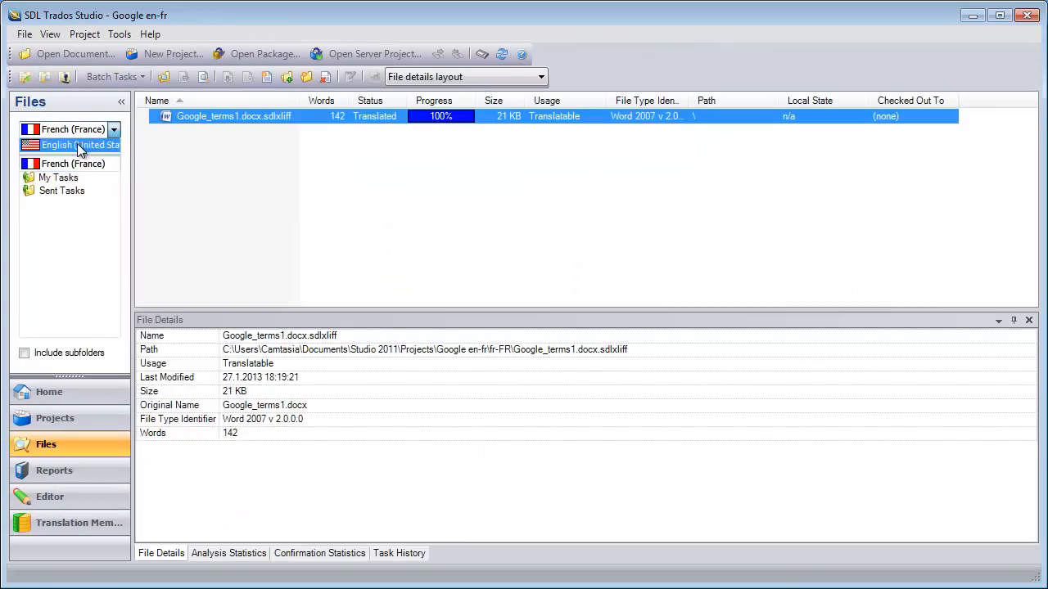
click(79, 145)
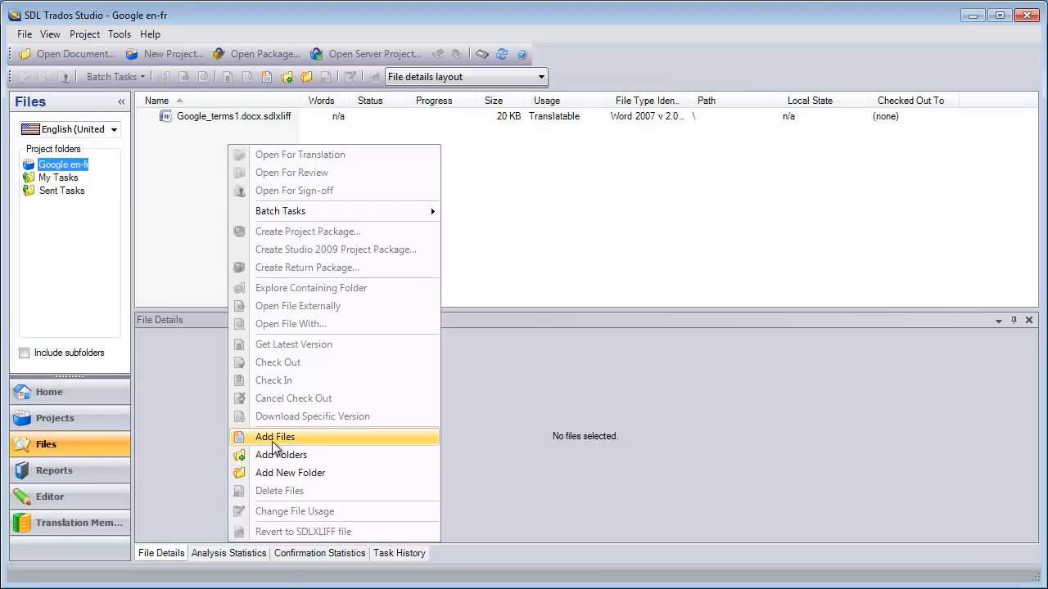
click(275, 437)
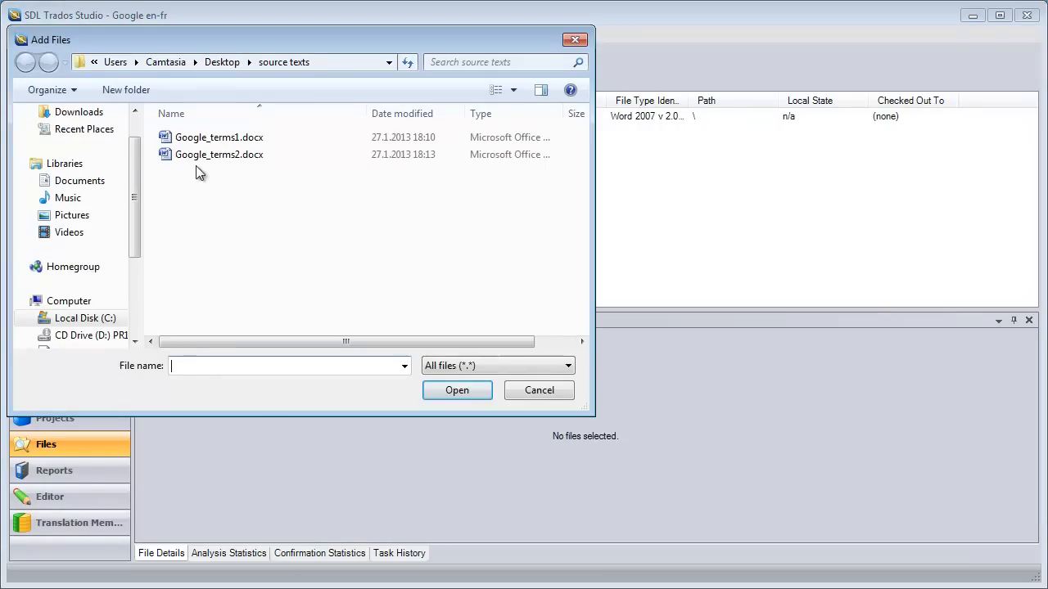
click(457, 391)
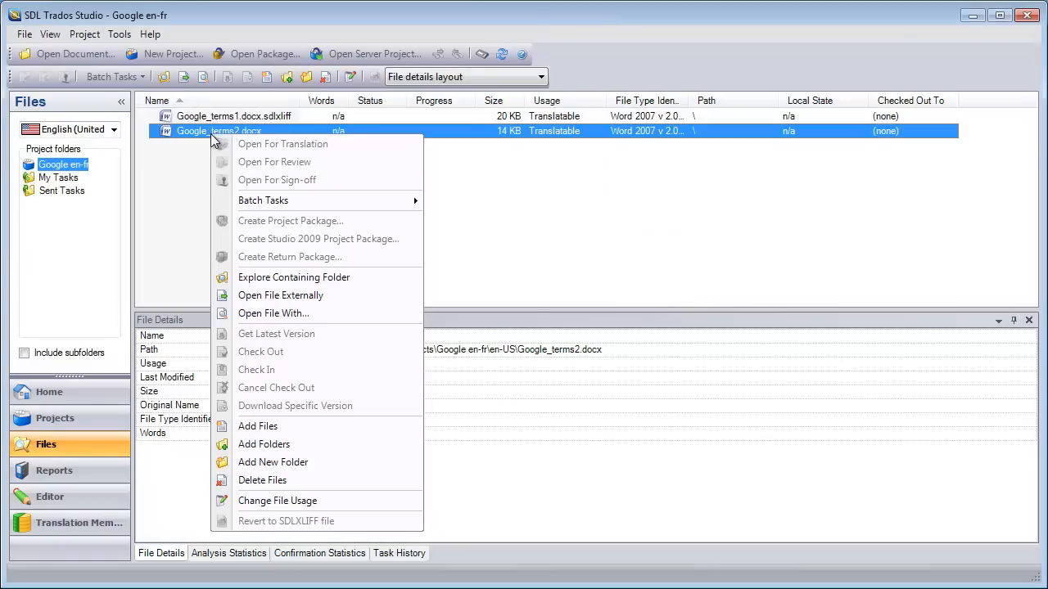
mouse_move(286, 201)
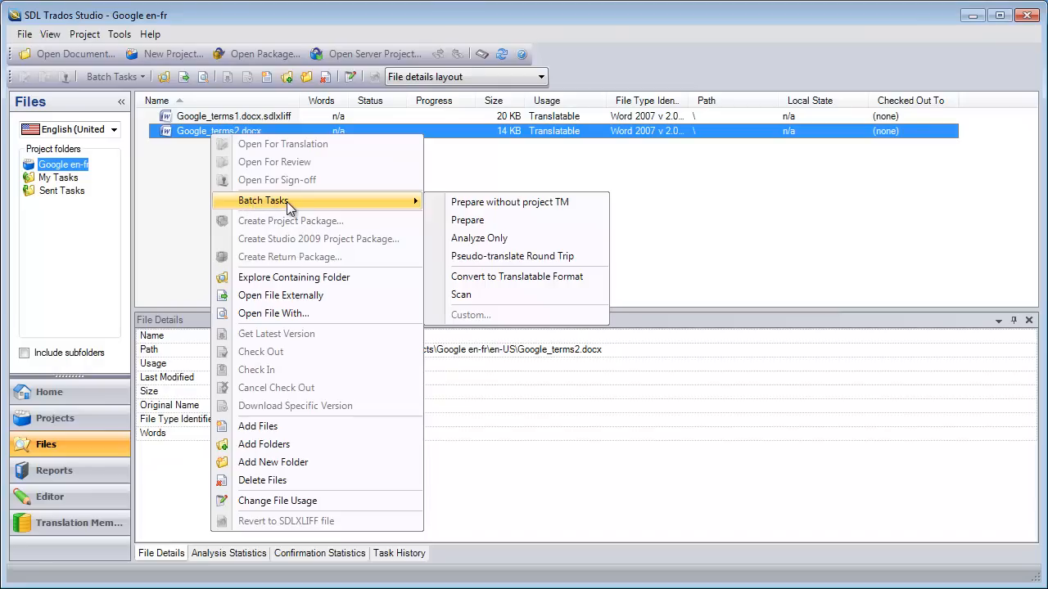
mouse_move(387, 206)
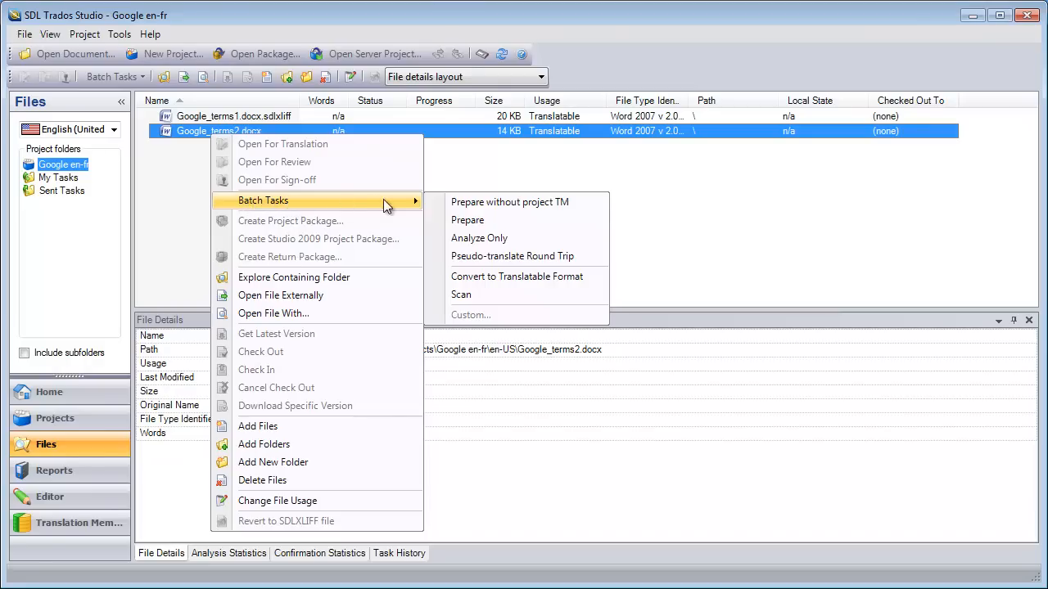
mouse_move(509, 203)
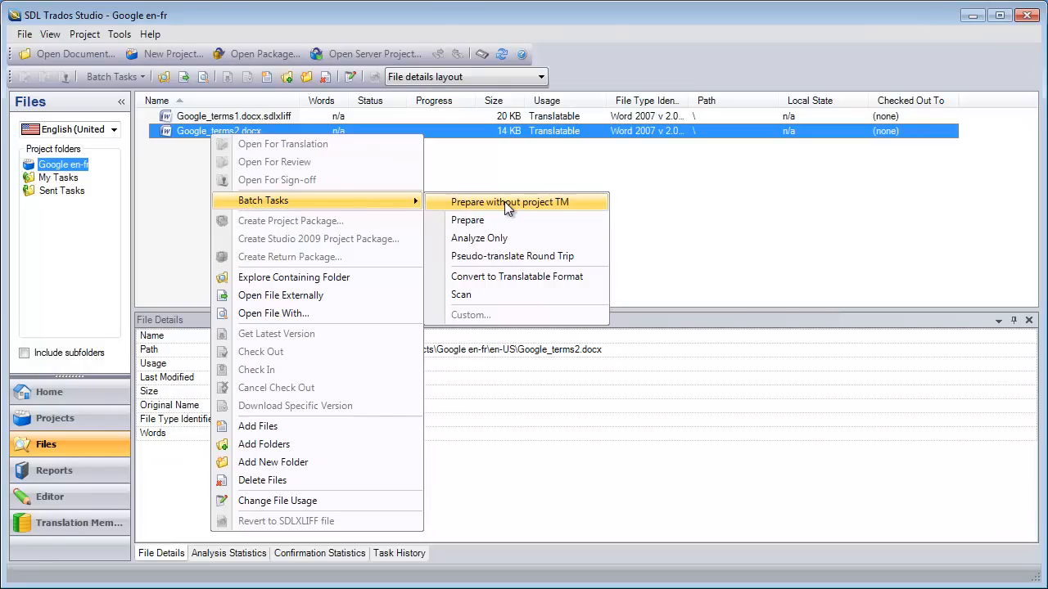
Run Prepare without project TM with context matches locked and 100% matches unconfirmed
click(510, 202)
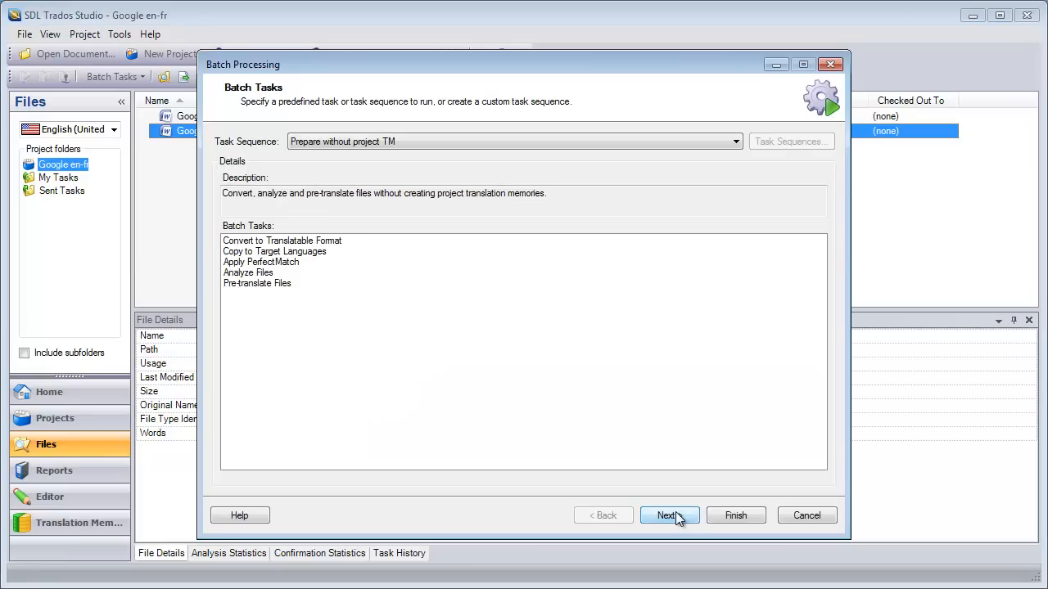
click(668, 515)
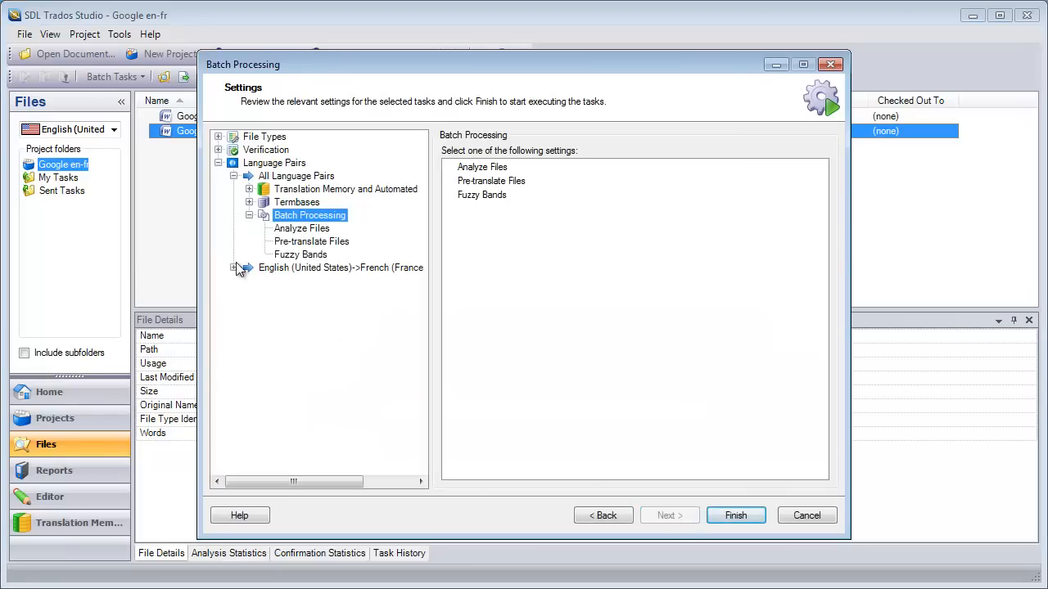
click(234, 267)
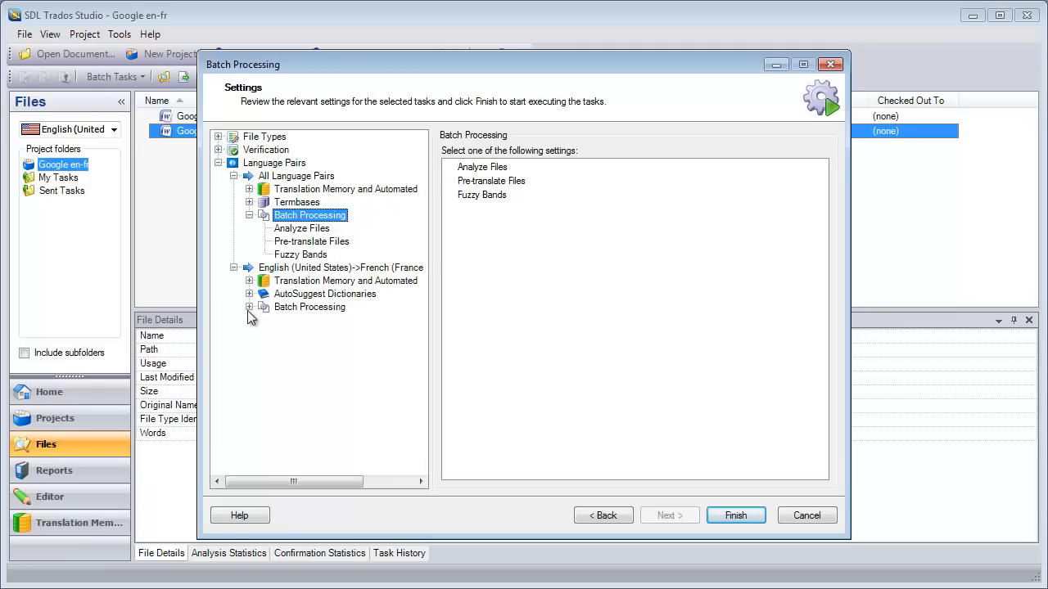
click(311, 333)
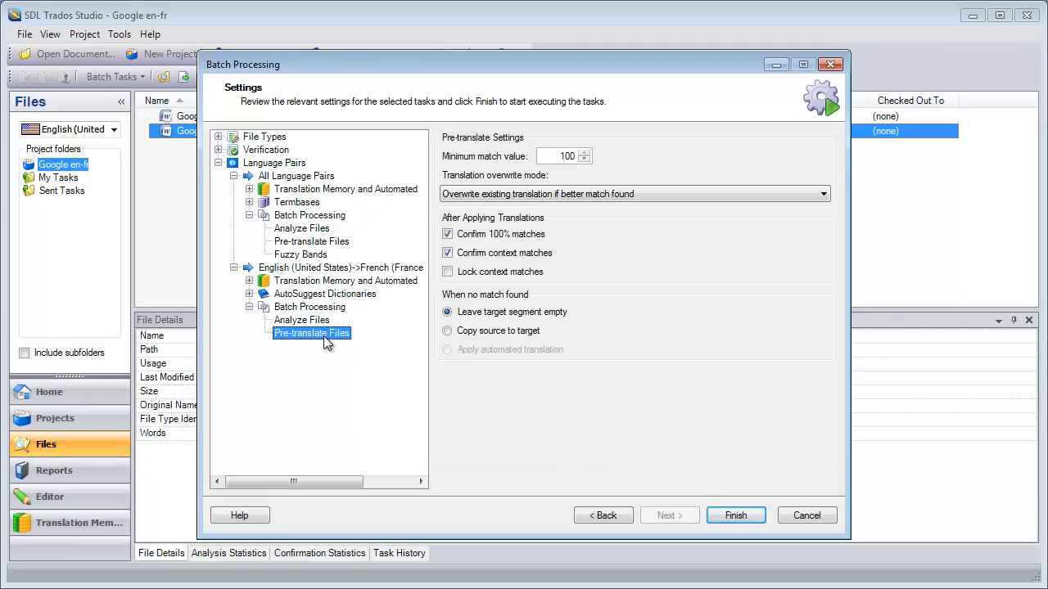
mouse_move(286, 281)
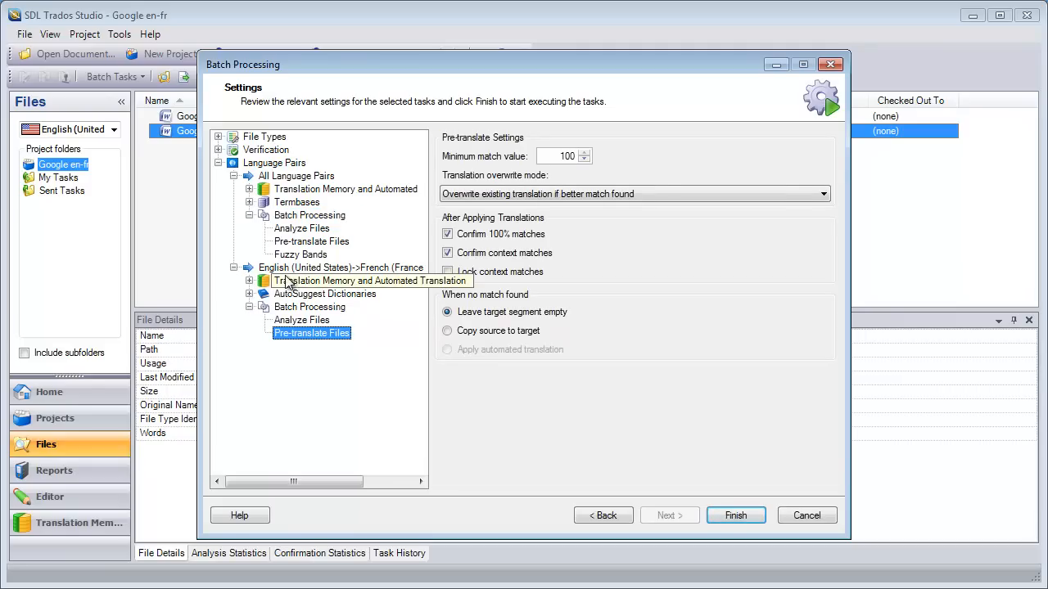
mouse_move(539, 280)
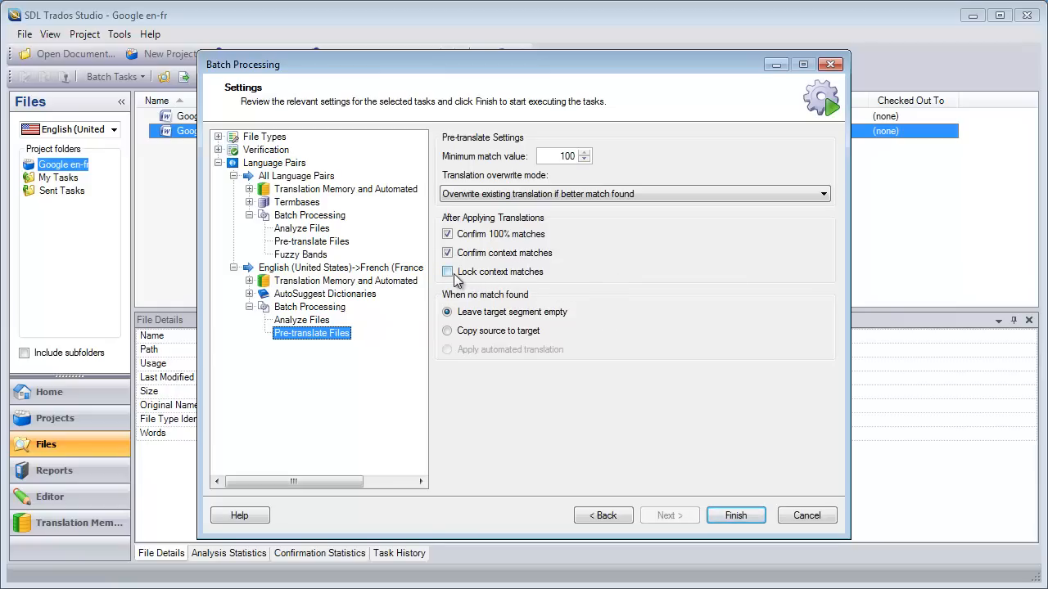
click(447, 272)
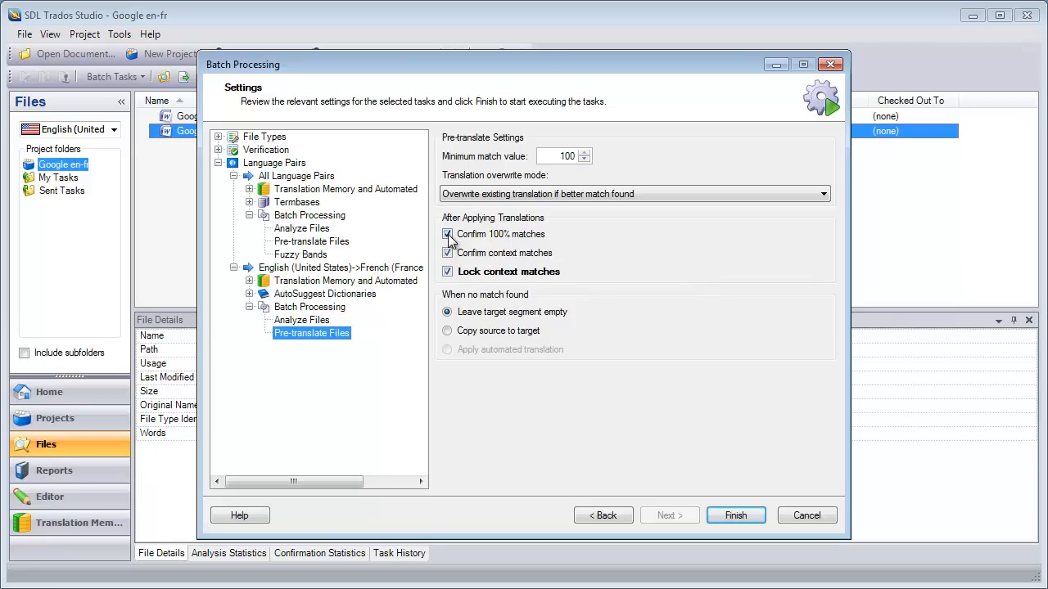
click(447, 234)
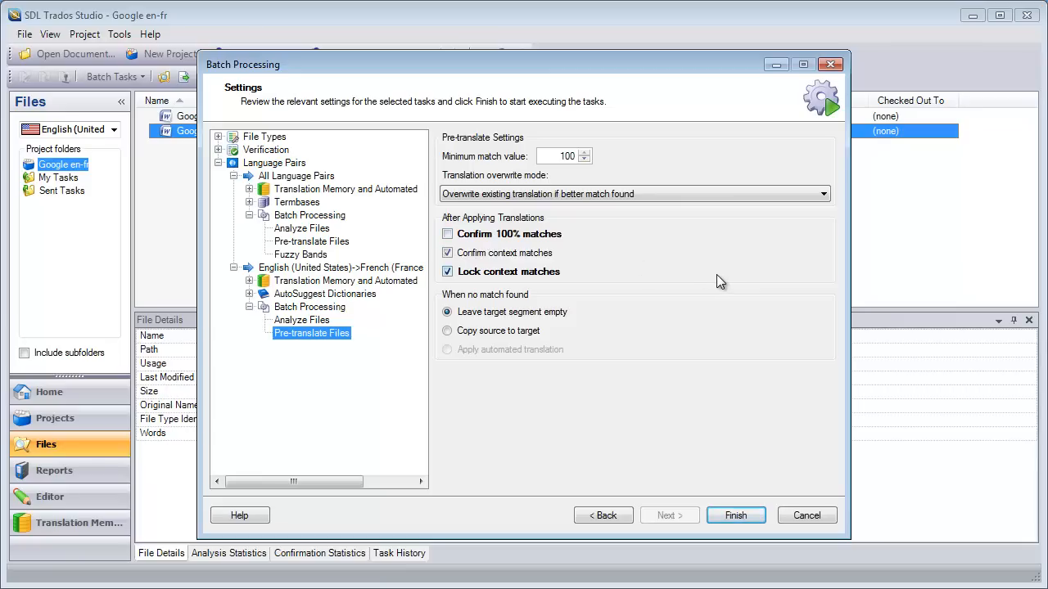
mouse_move(734, 477)
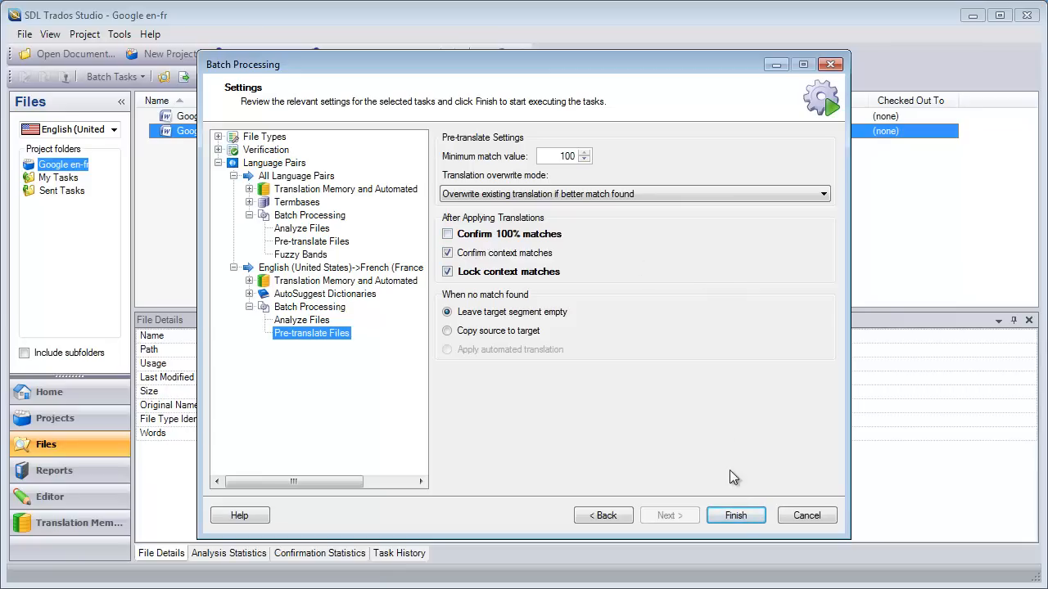
click(734, 515)
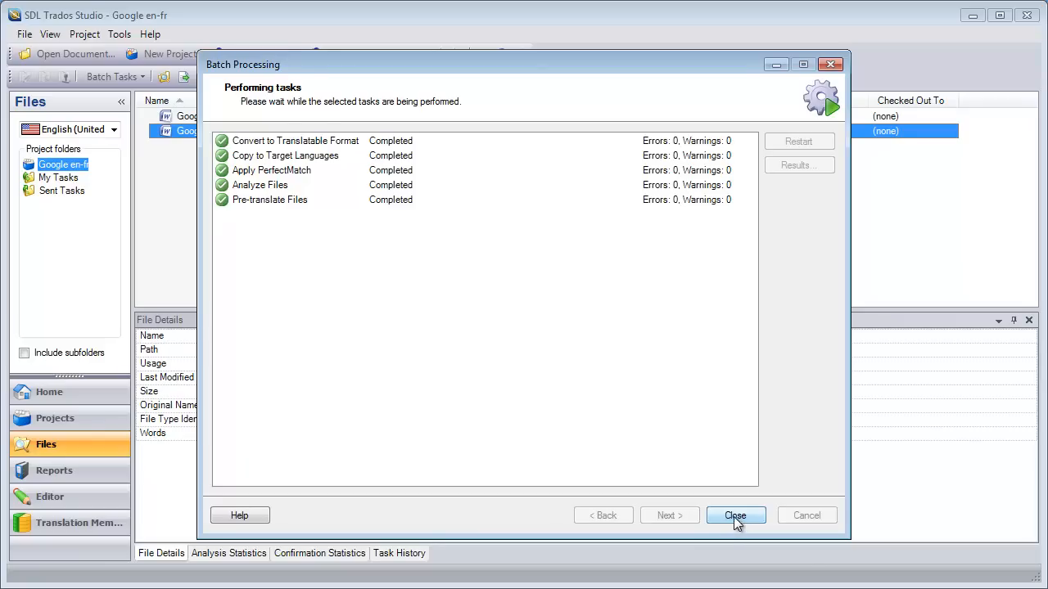
Close Batch Processing and load Google_terms2.docx.sdlxliff into the Editor
click(735, 515)
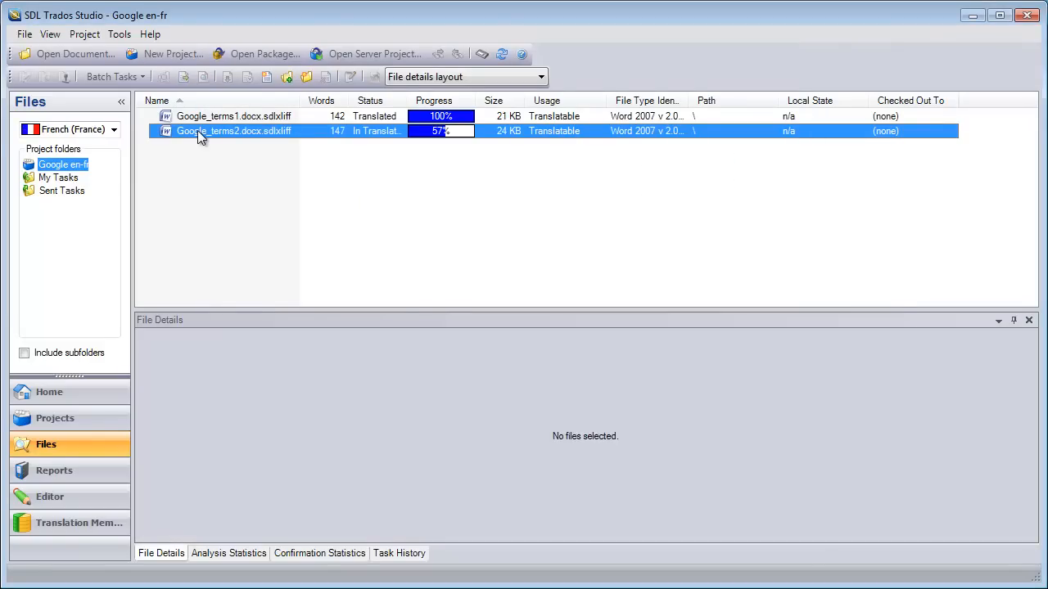
right_click(234, 131)
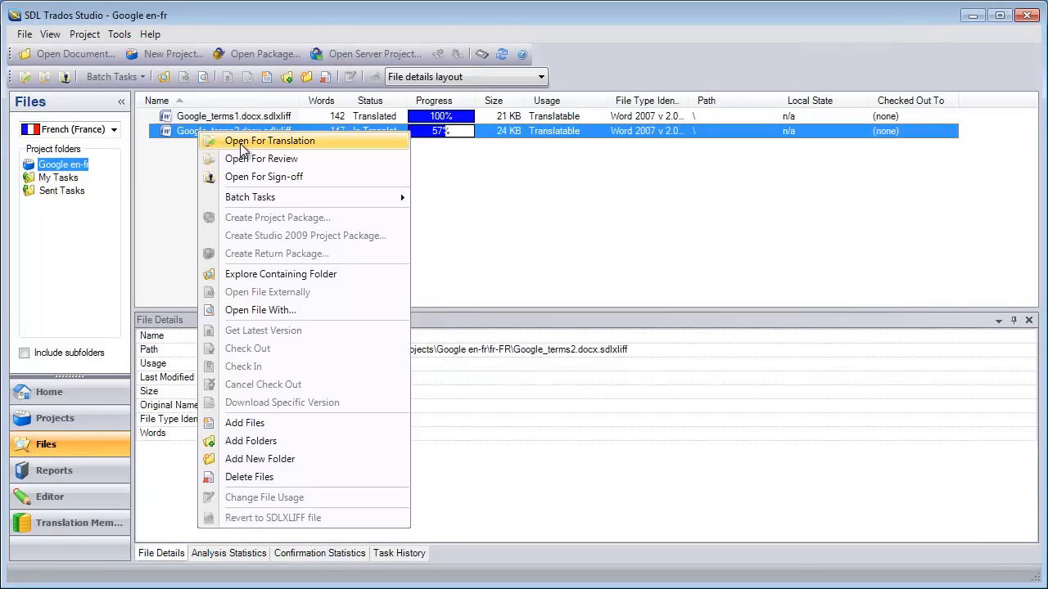
click(270, 140)
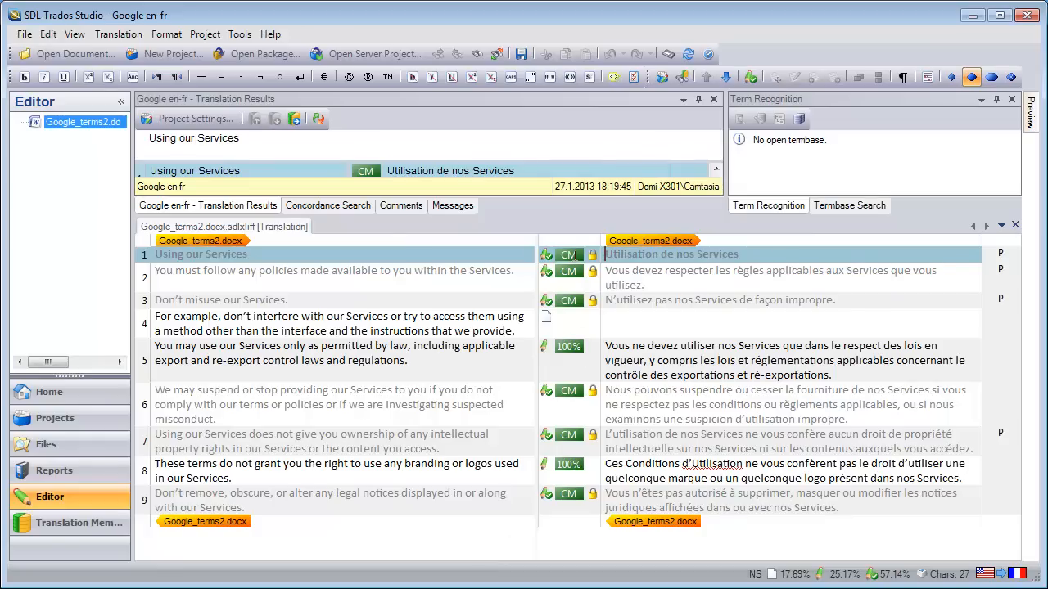
mouse_move(467, 547)
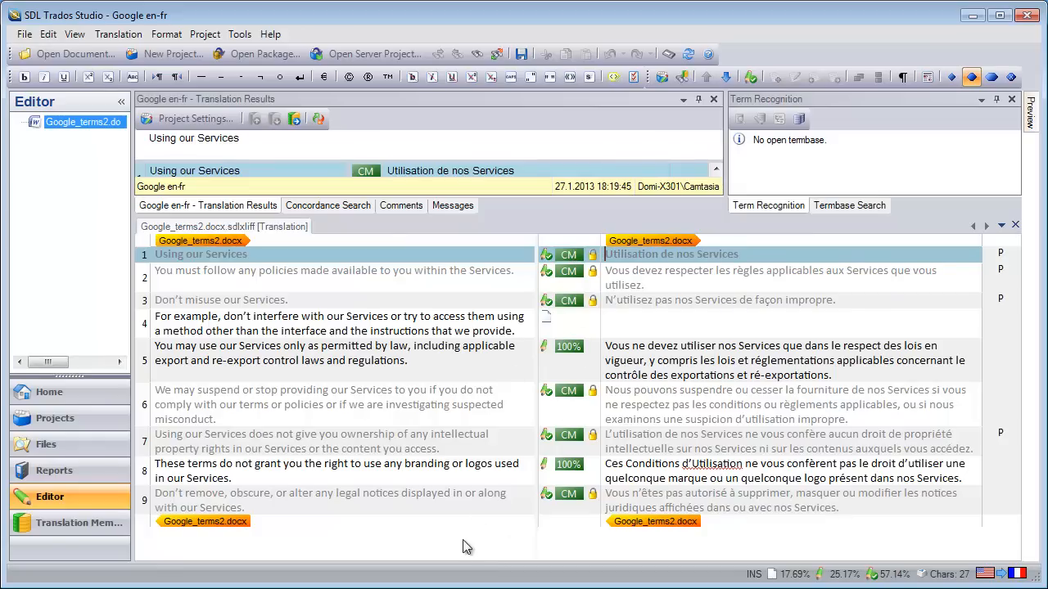